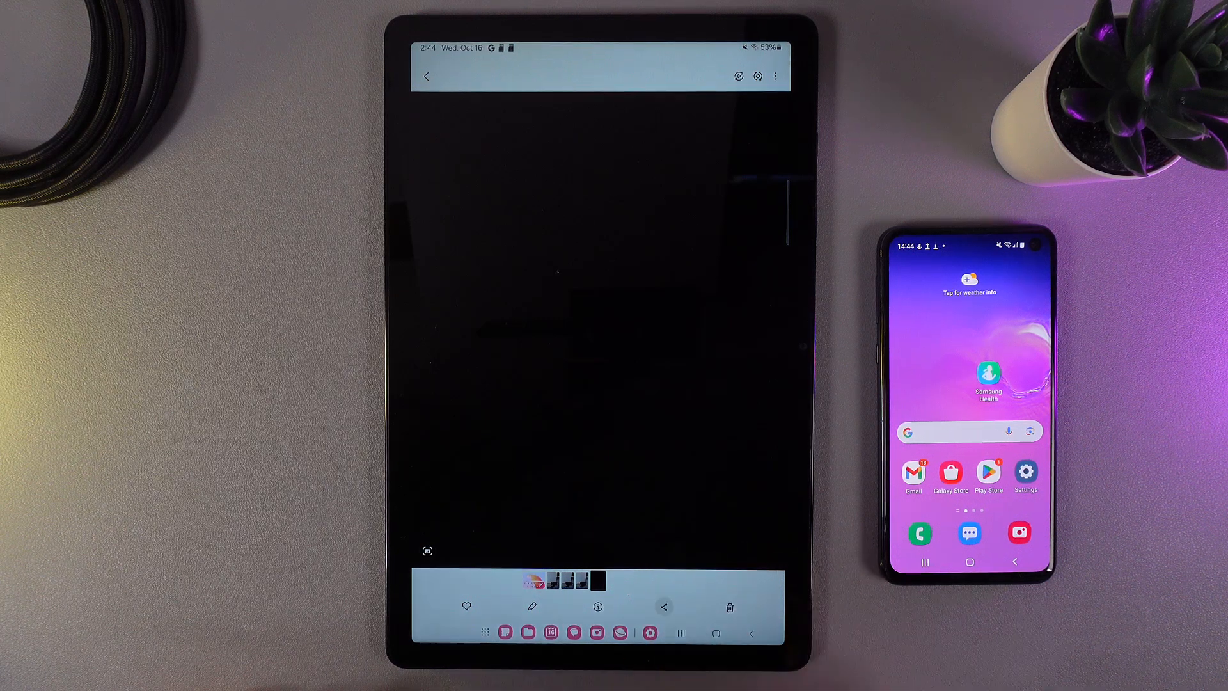
Open the share sheet for the photo shown in the tablet's Gallery.
click(664, 607)
text(quick)
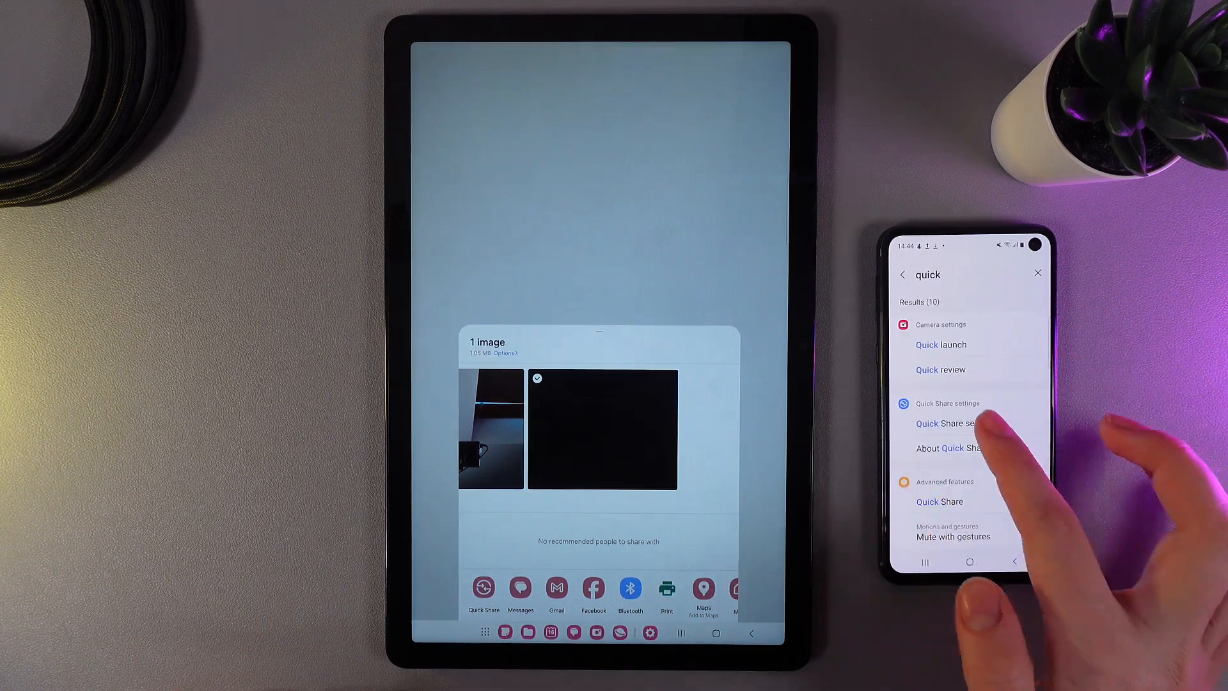
Set the phone's Quick Share to accept from everyone for 10 minutes.
click(946, 423)
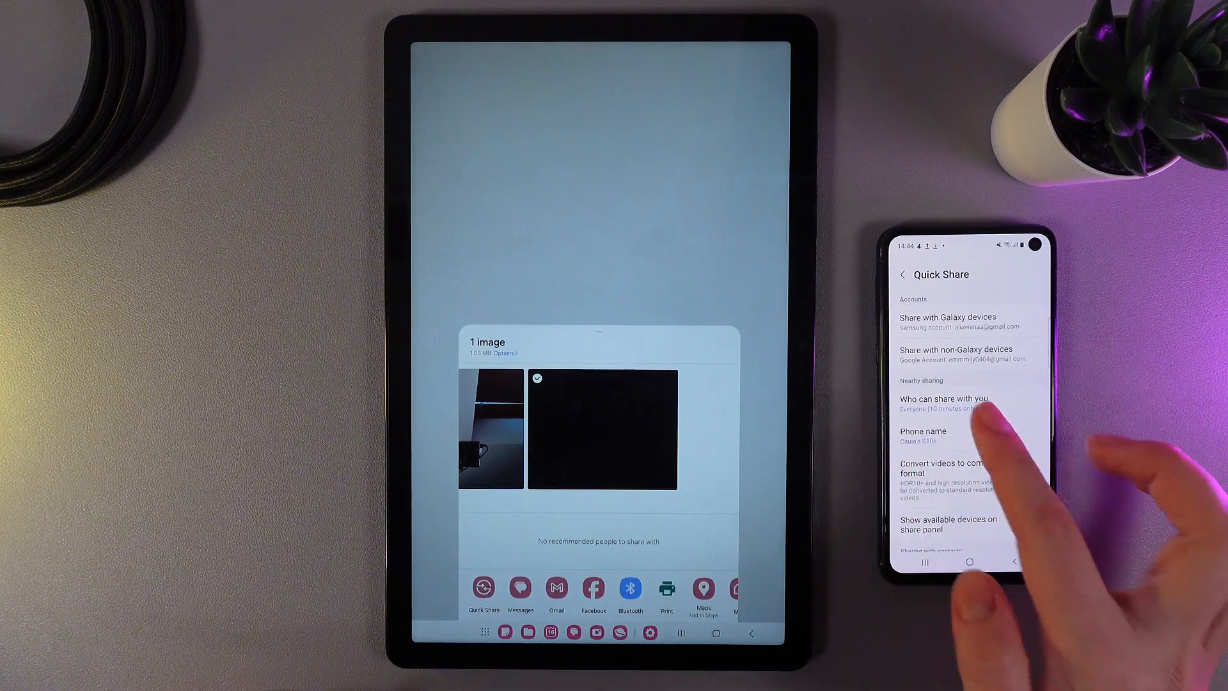
click(944, 403)
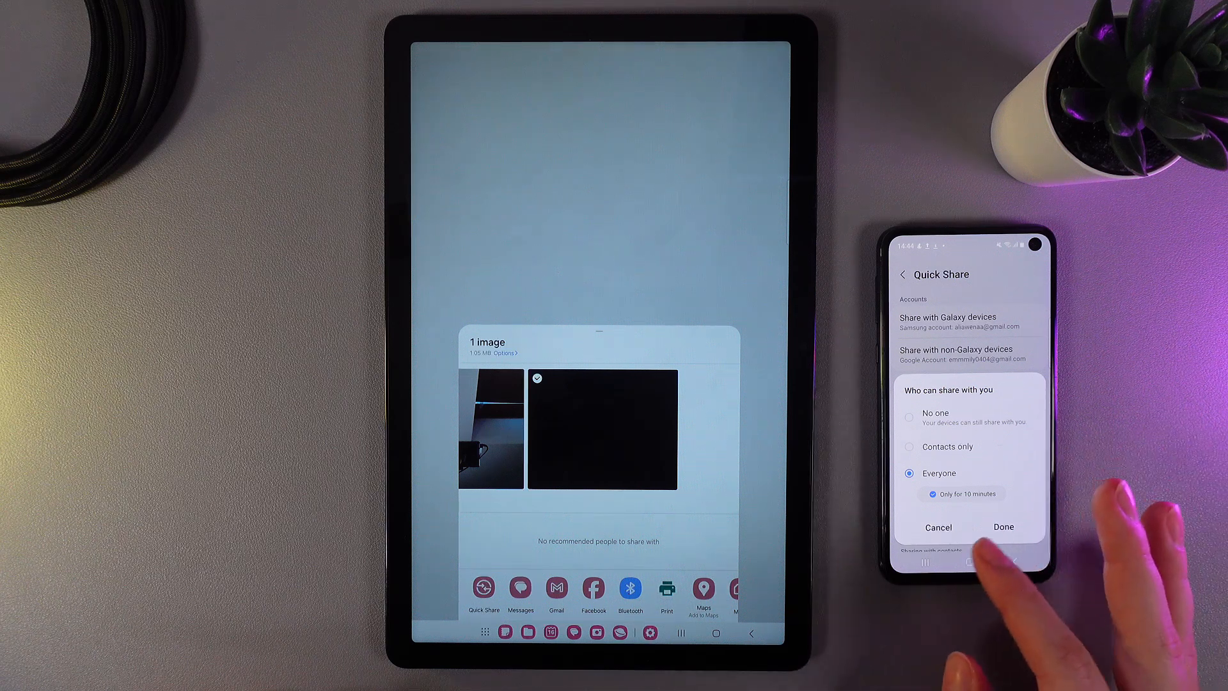
click(1004, 527)
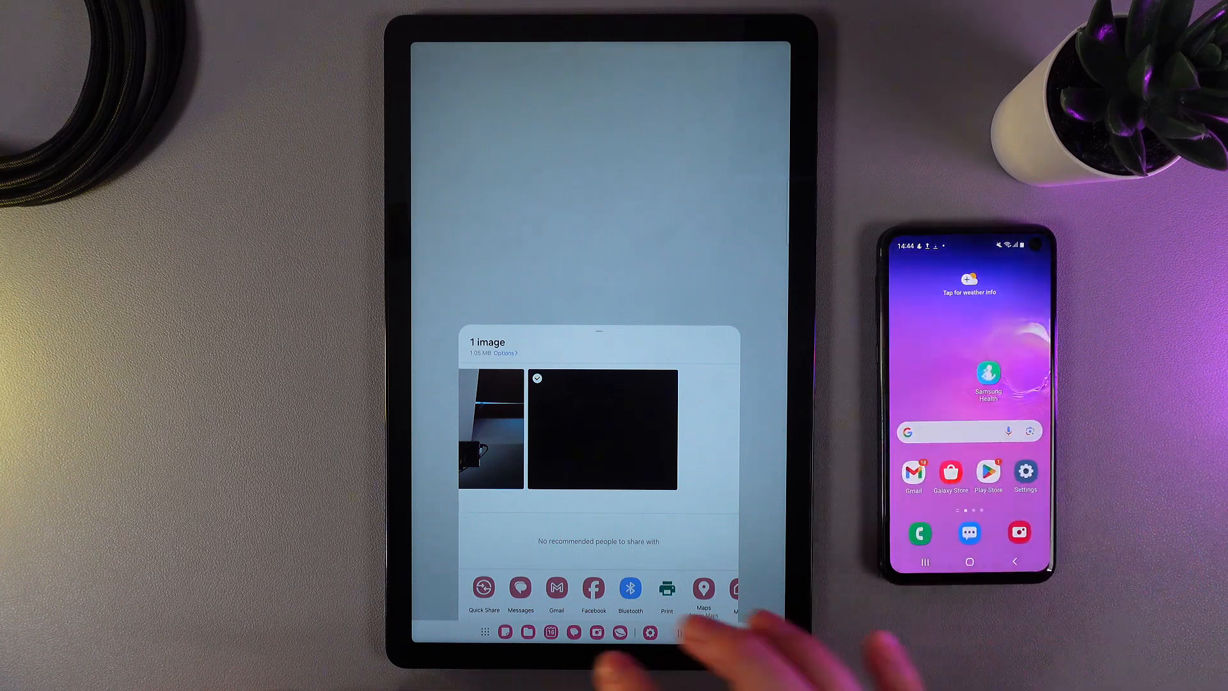
Quick Share the photo to the S10e phone and accept it there.
click(483, 592)
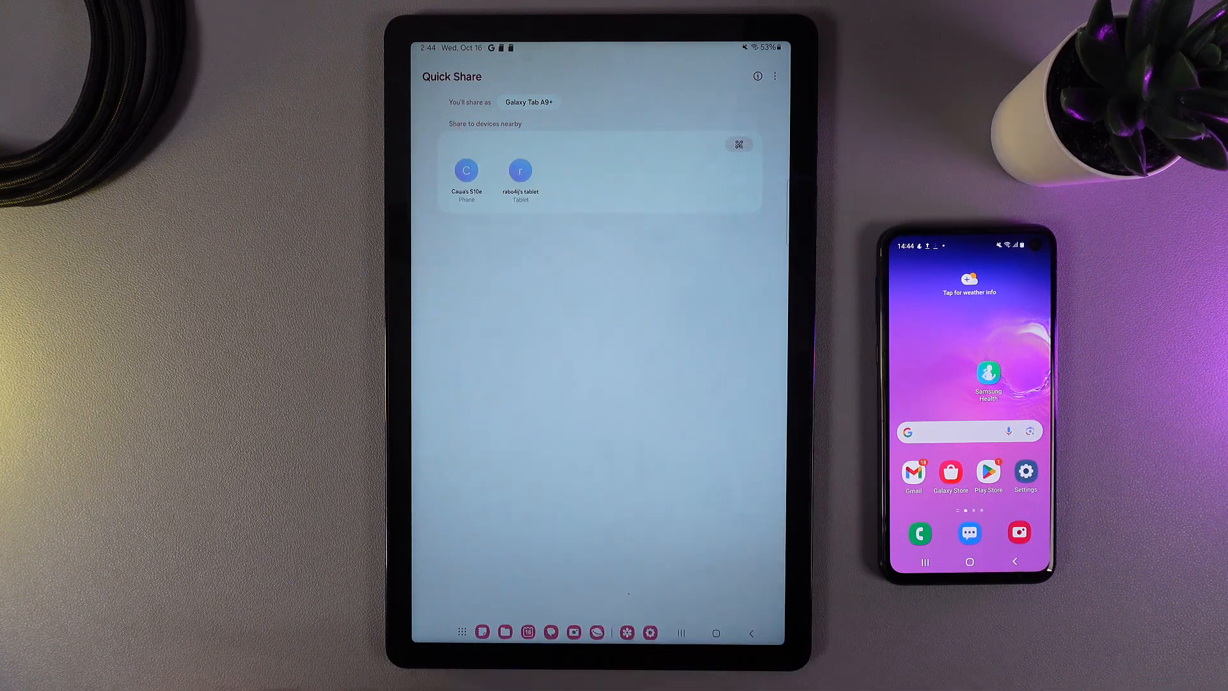
click(466, 171)
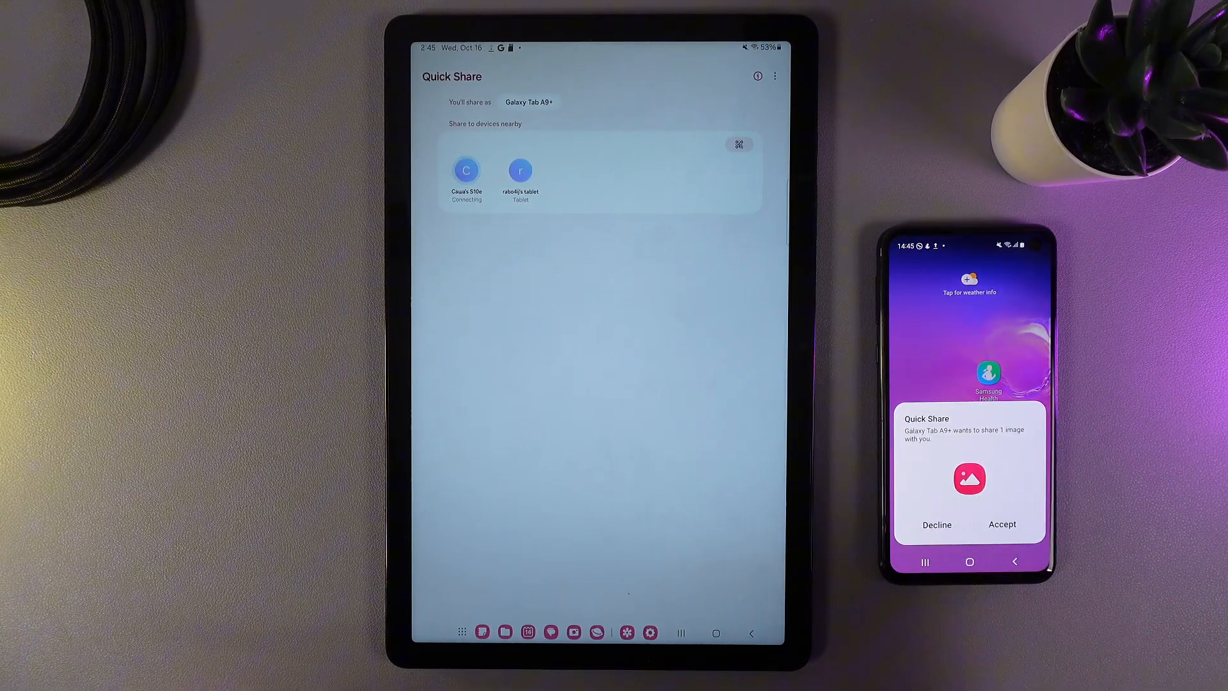
click(1001, 524)
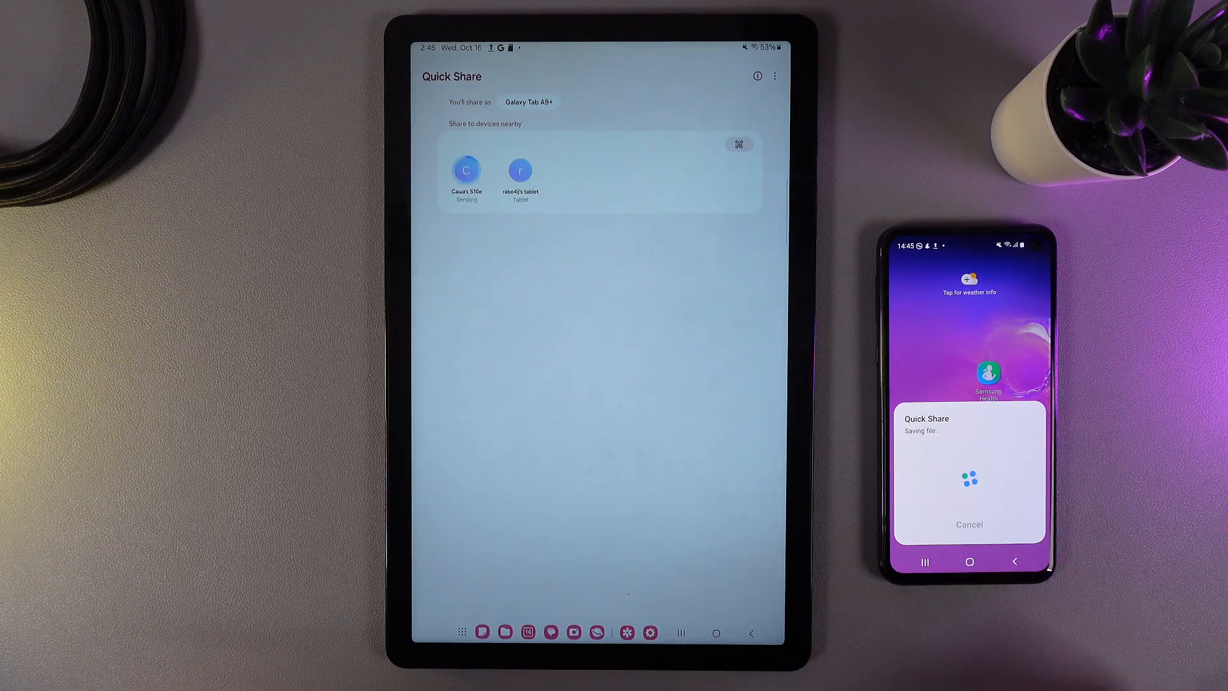